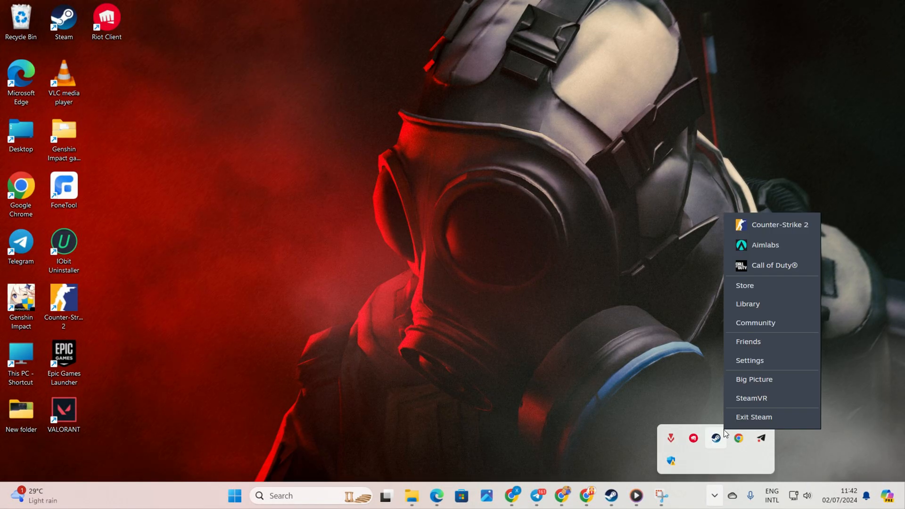
Exit Steam completely from the system tray menu.
click(844, 403)
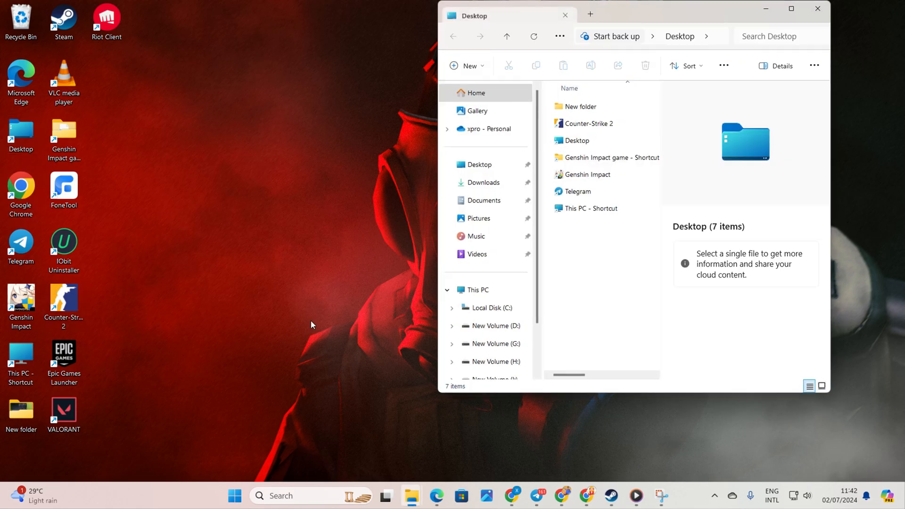
Browse to C:\Program Files (x86)\Steam\userdata\<account id> and select the 730 folder for deletion.
click(490, 307)
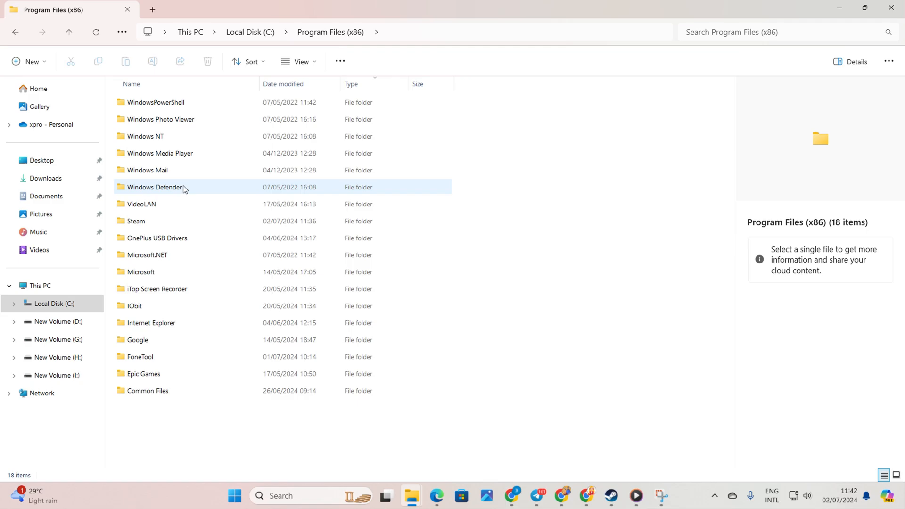
double_click(136, 220)
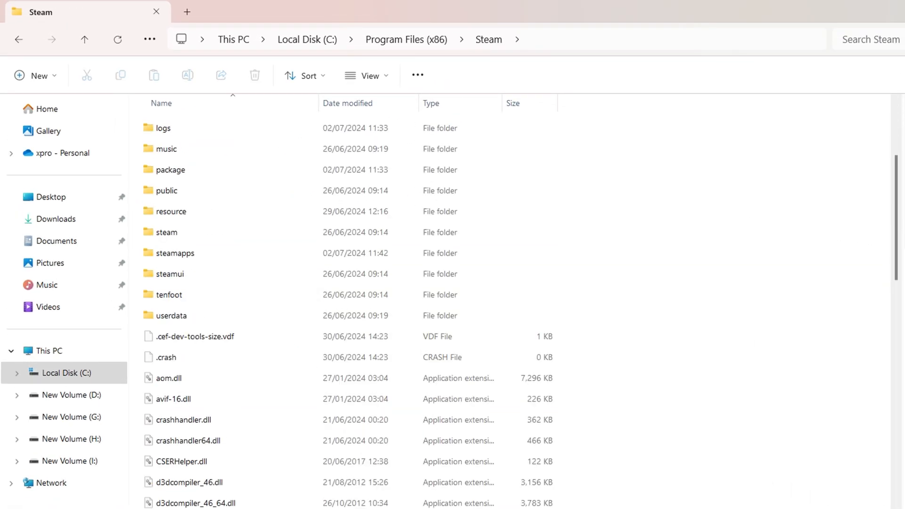
double_click(171, 314)
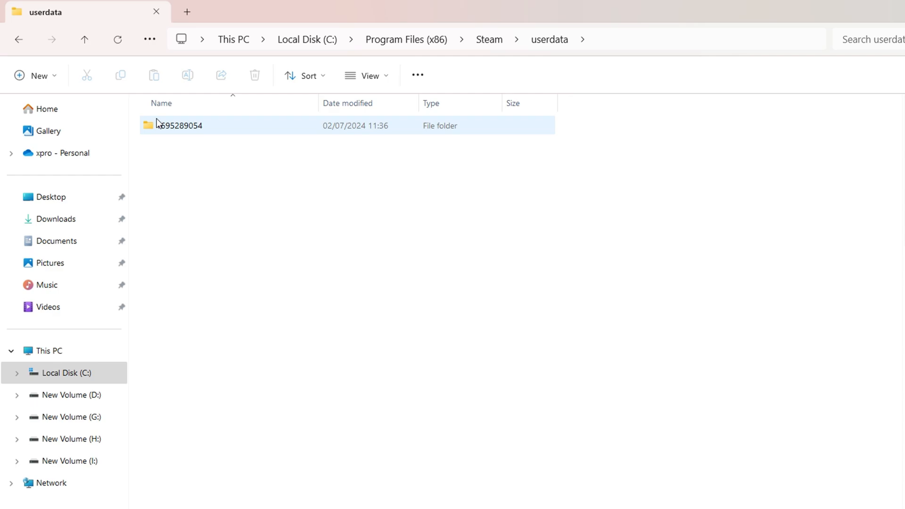
double_click(181, 125)
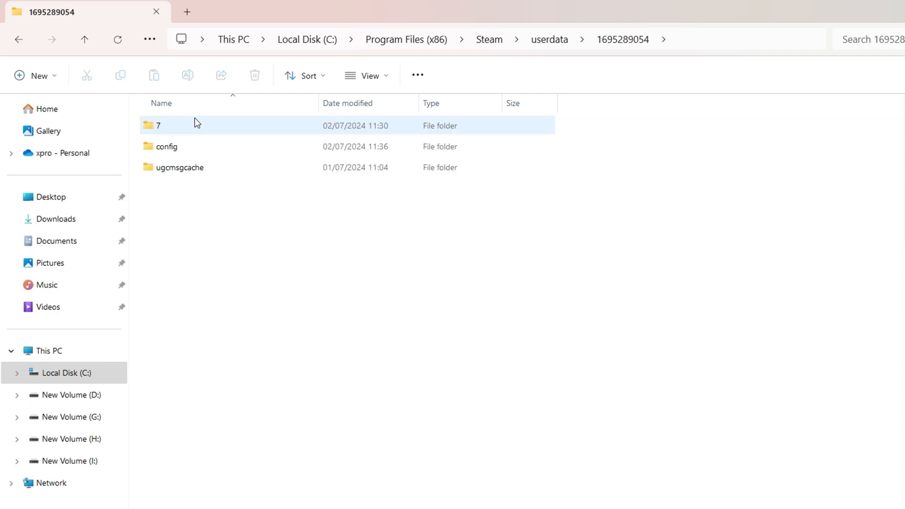
click(173, 125)
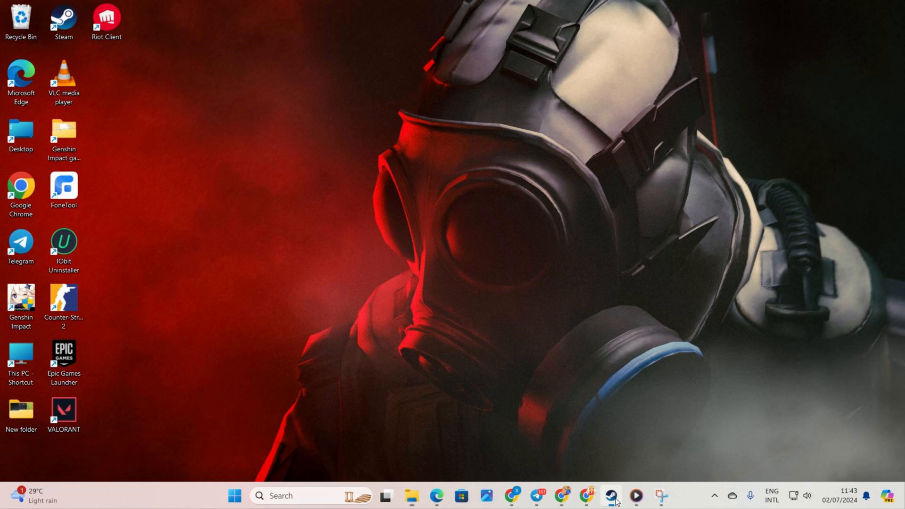
Launch CS2 and set Enable Developer Console to Yes in the Game settings.
click(611, 495)
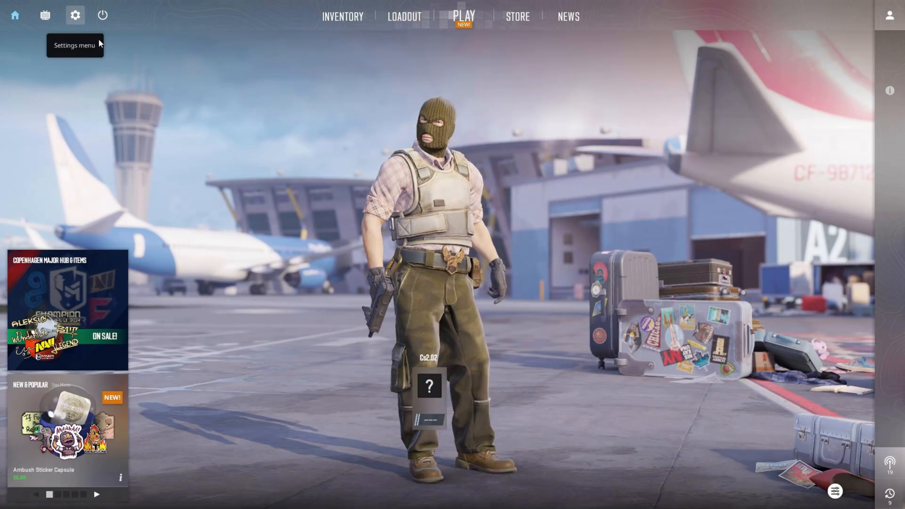
click(74, 15)
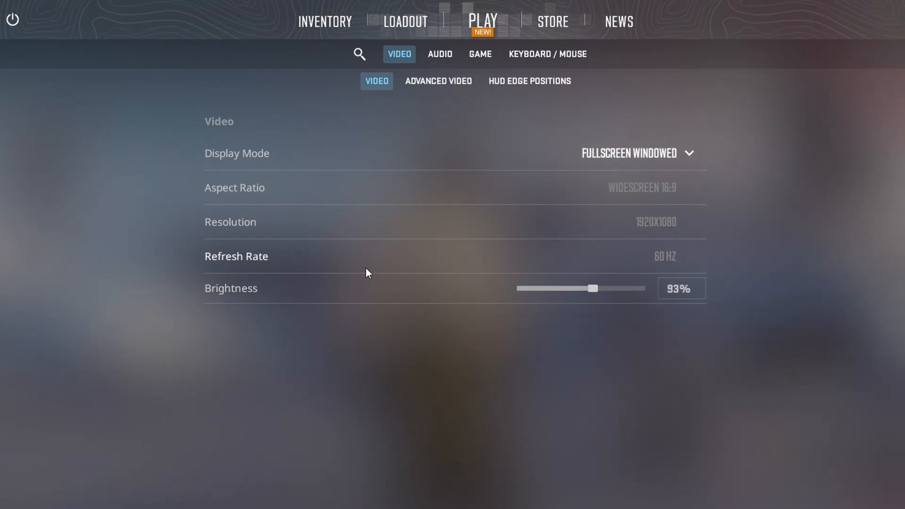
click(480, 54)
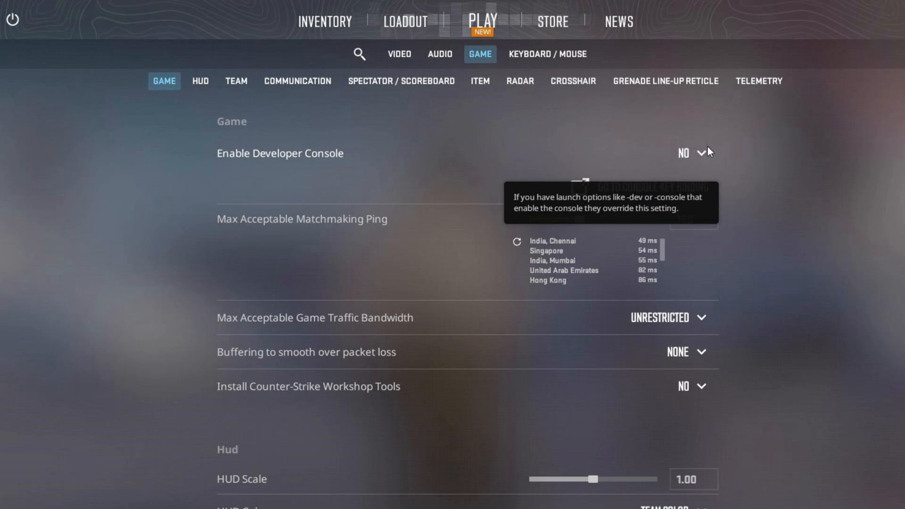
click(689, 153)
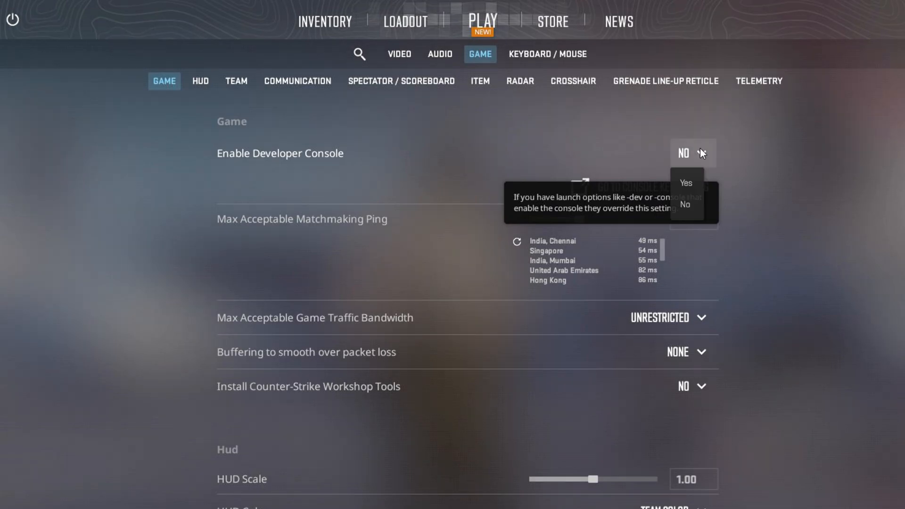
click(684, 182)
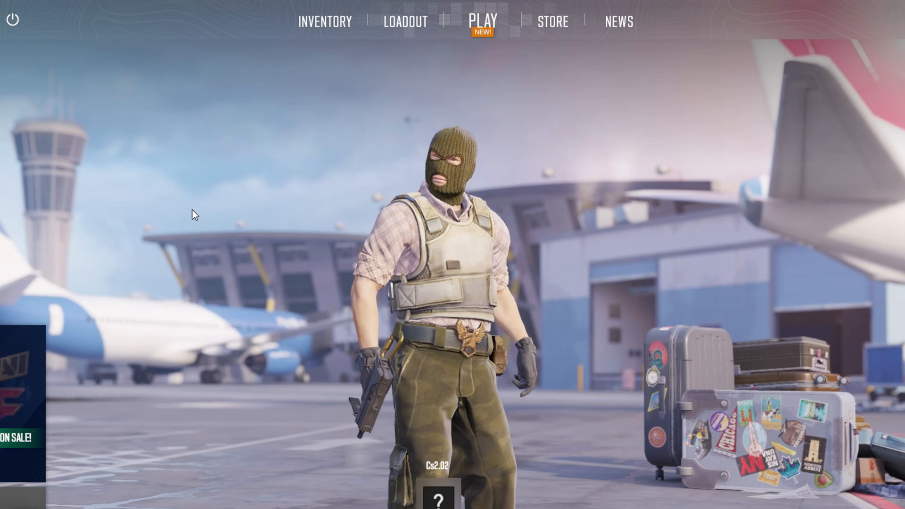
Run the axis binds in the console, including Y_AXIS to !forwardback and R_AXIS to pitch.
key(`)
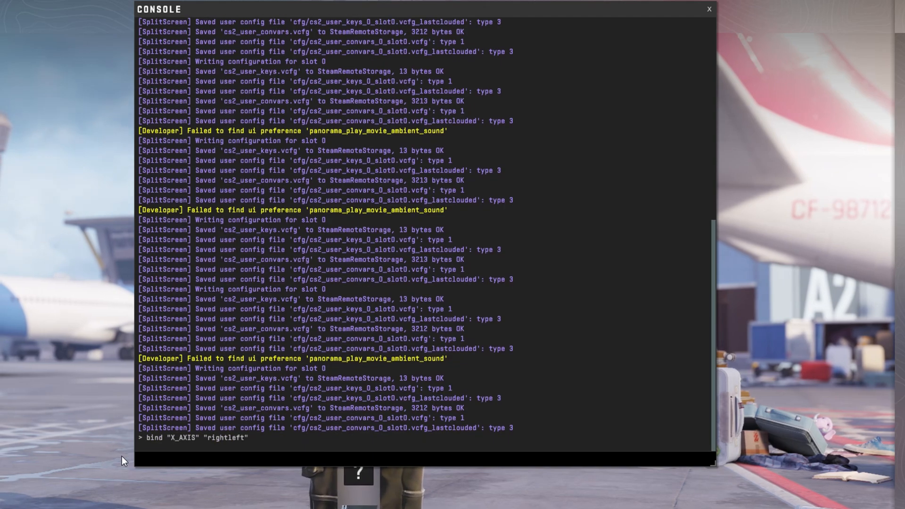
text(bind "Y_AXIS" "!forwardback")
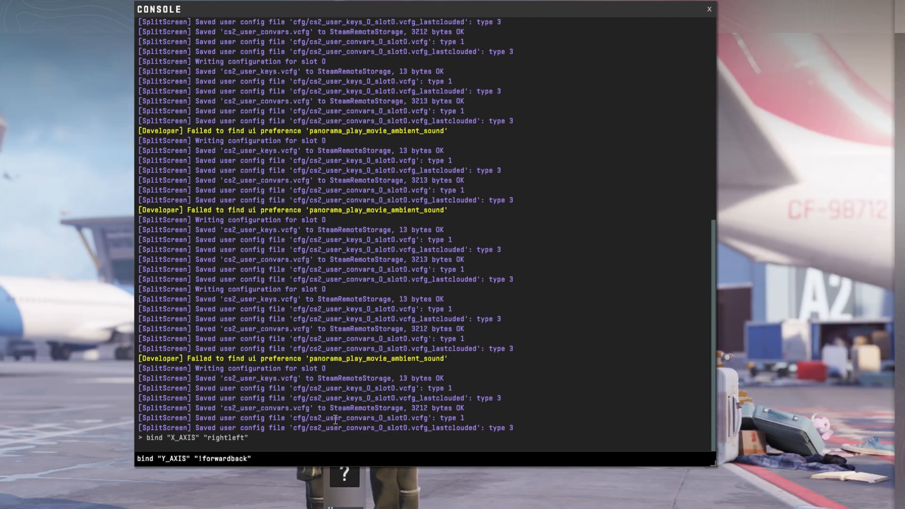
key(Enter)
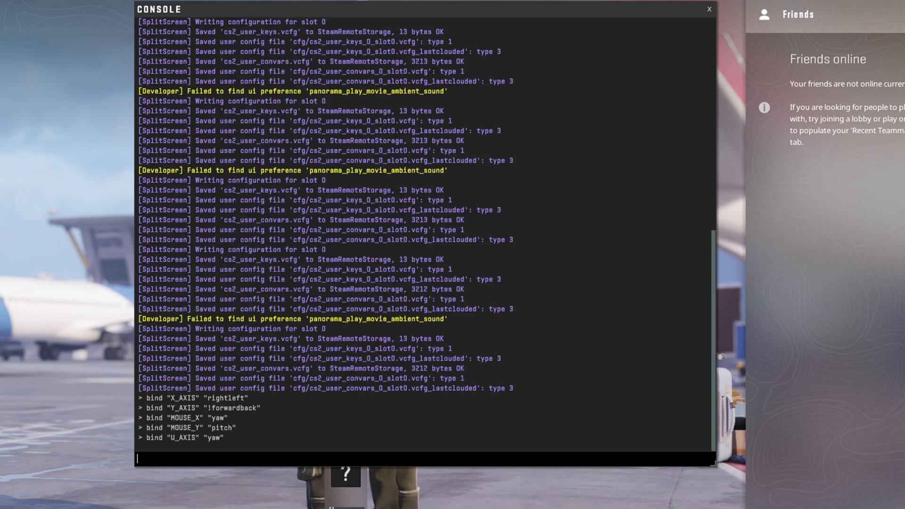
text(bind "R_AXIS" "pitch")
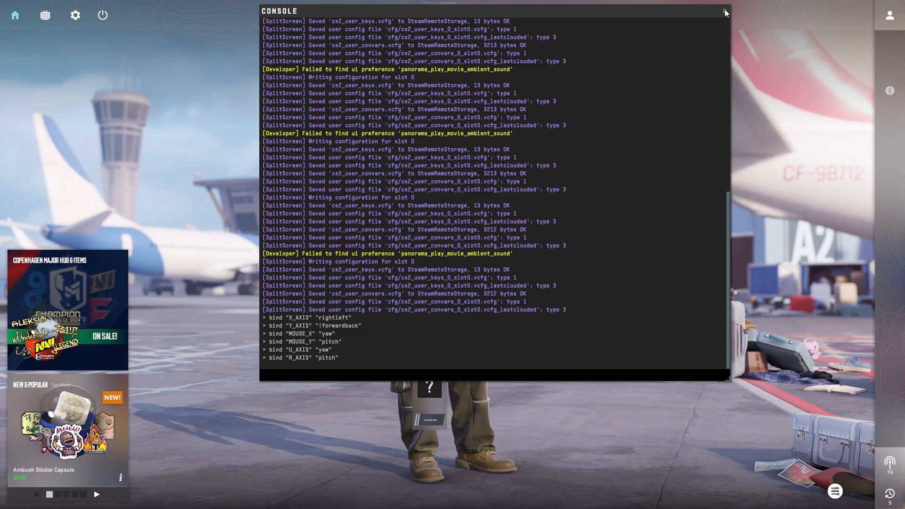
Close the developer console and return to the main dashboard.
click(726, 12)
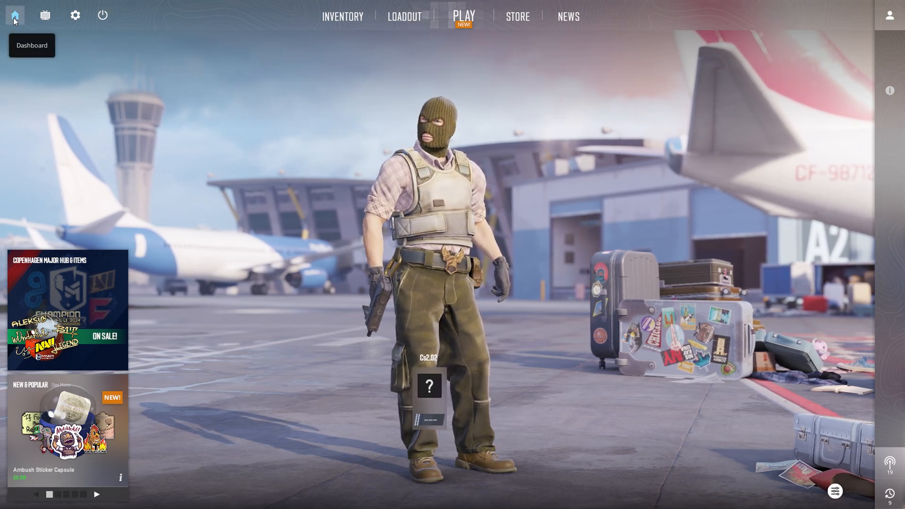
click(888, 15)
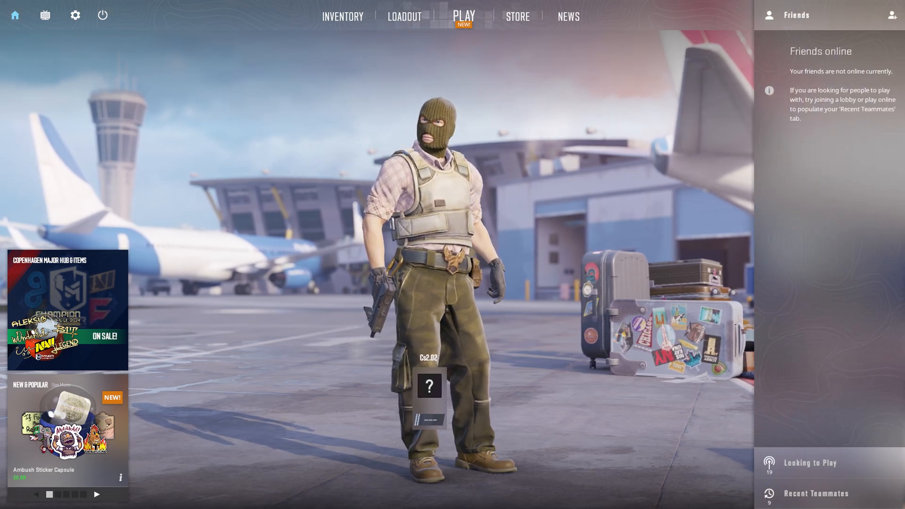